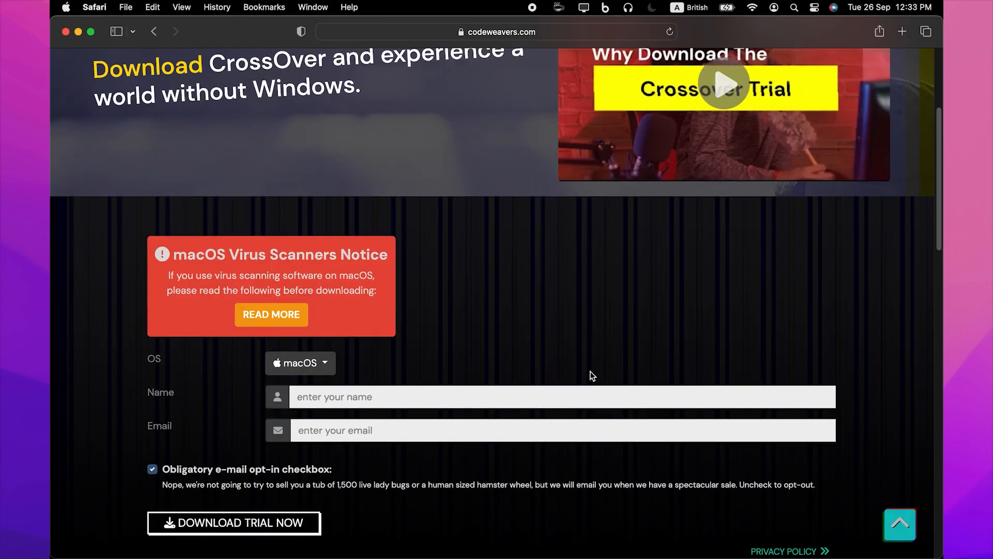
# - Fill the CrossOver trial form with name 'Jo' and request the trial download
pyautogui.write('Jordan Sanders')
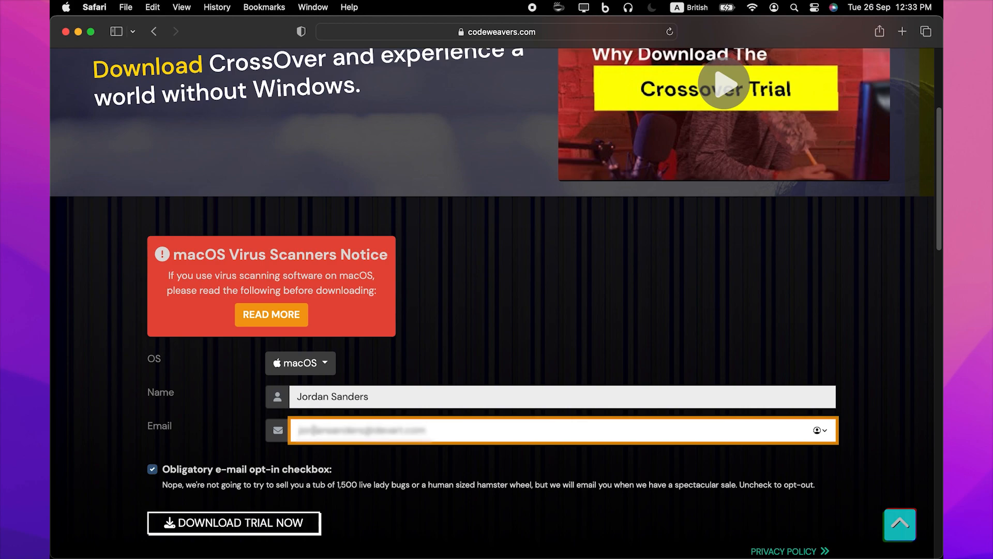
pyautogui.click(233, 522)
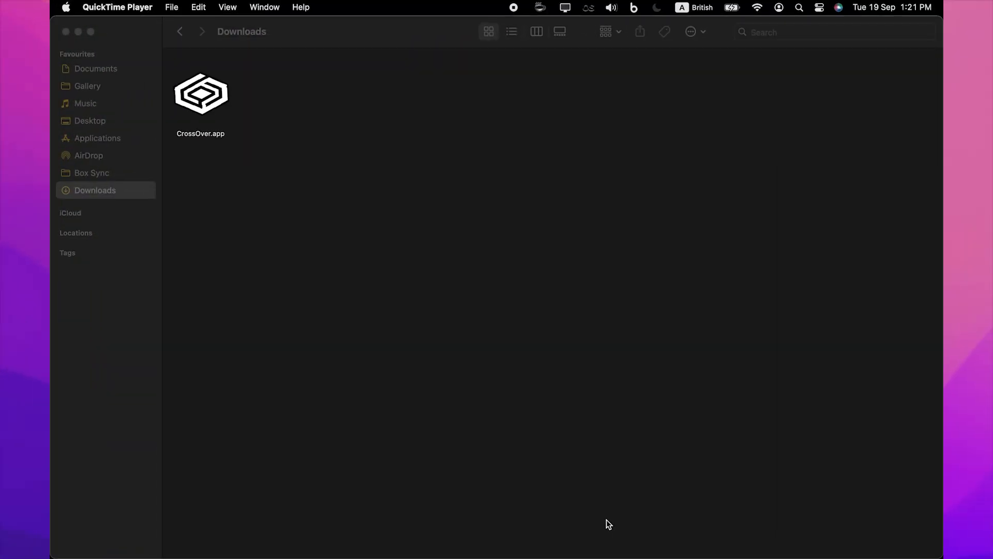
# - Launch CrossOver.app from the Downloads folder
pyautogui.click(200, 94)
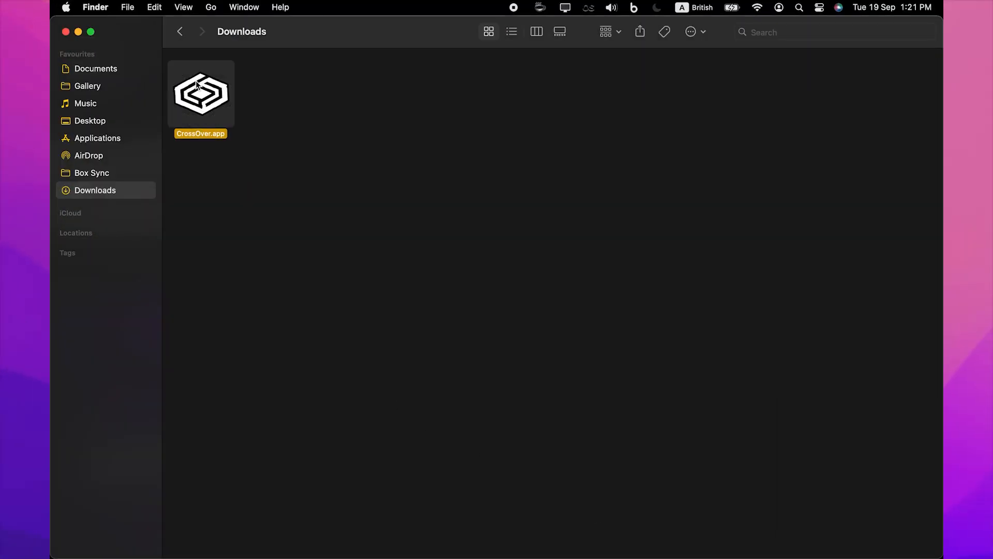
pyautogui.doubleClick(200, 95)
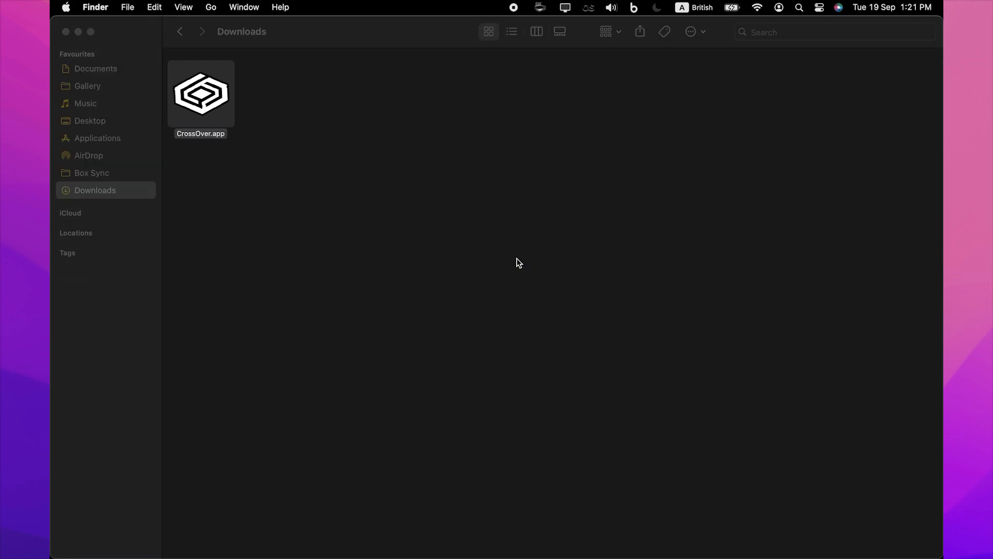
pyautogui.doubleClick(201, 94)
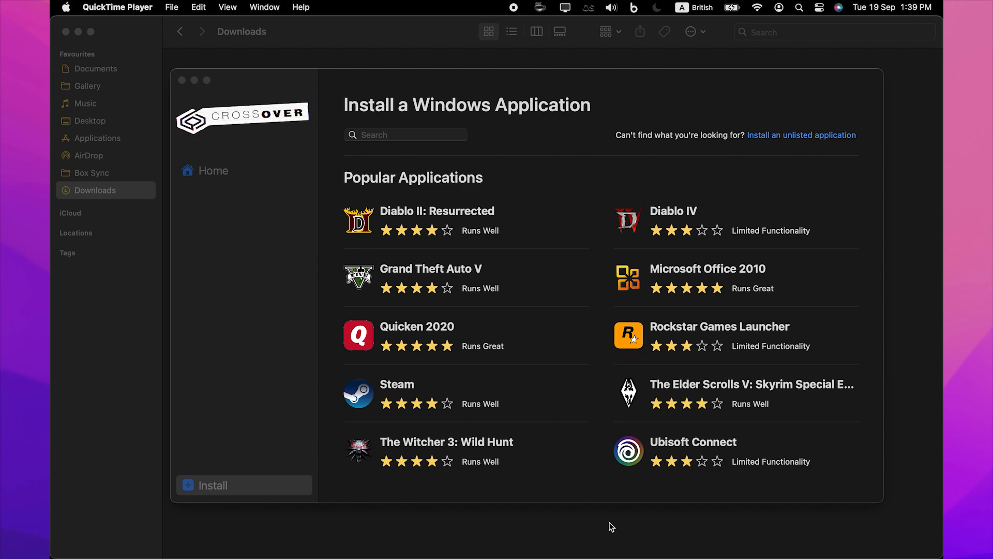
# - Search the catalogue for '.NET' and choose Microsoft .NET Framework 4.7.2
pyautogui.click(405, 135)
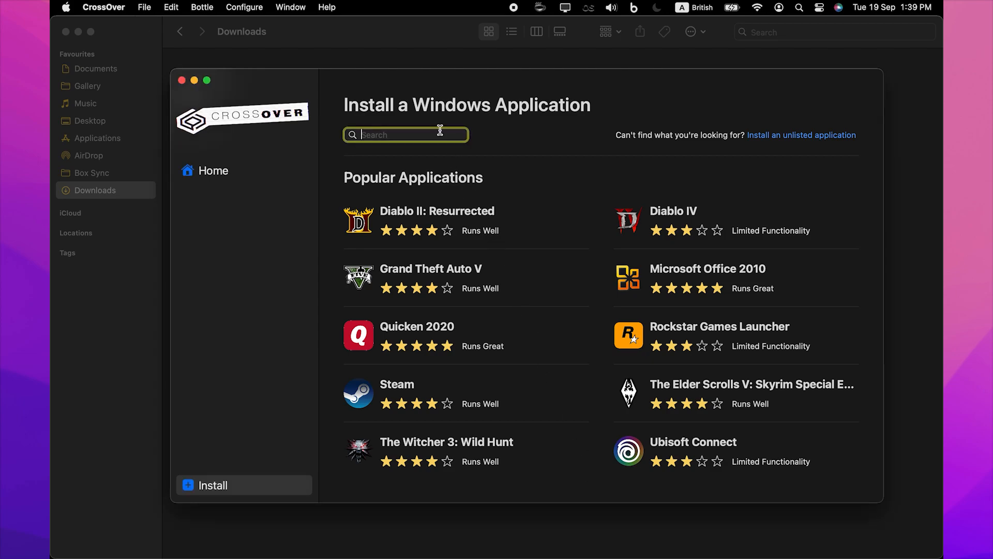
pyautogui.write('.NET Framework 4.7.2')
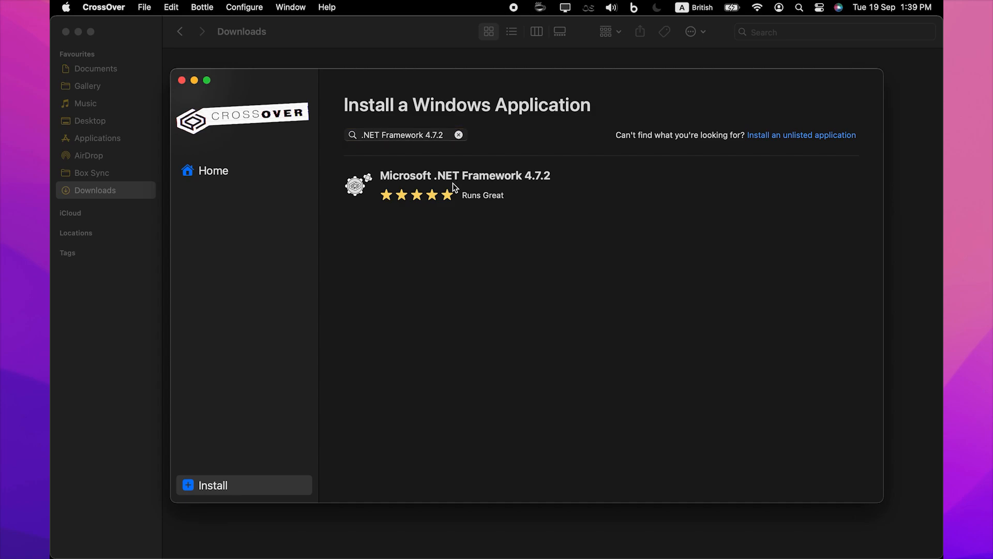
pyautogui.click(465, 185)
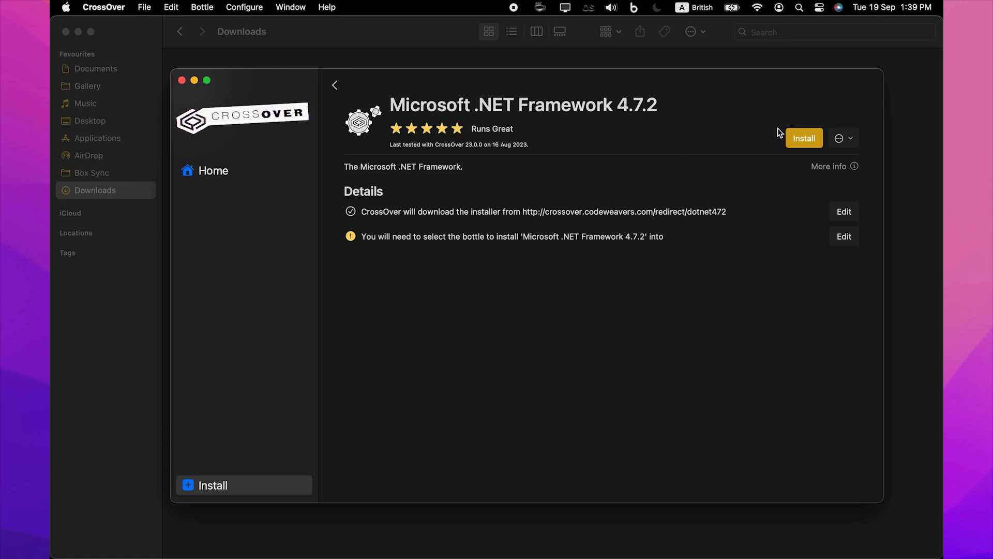
# - Install .NET Framework 4.7.2 into a new Windows 10 64-bit bottle named dbForgeEdge
pyautogui.click(803, 137)
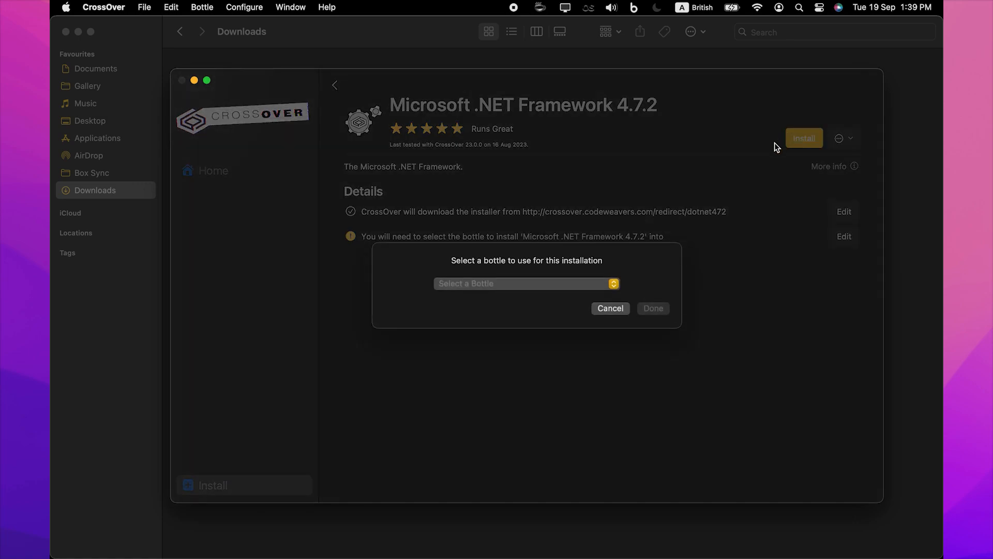
pyautogui.click(525, 284)
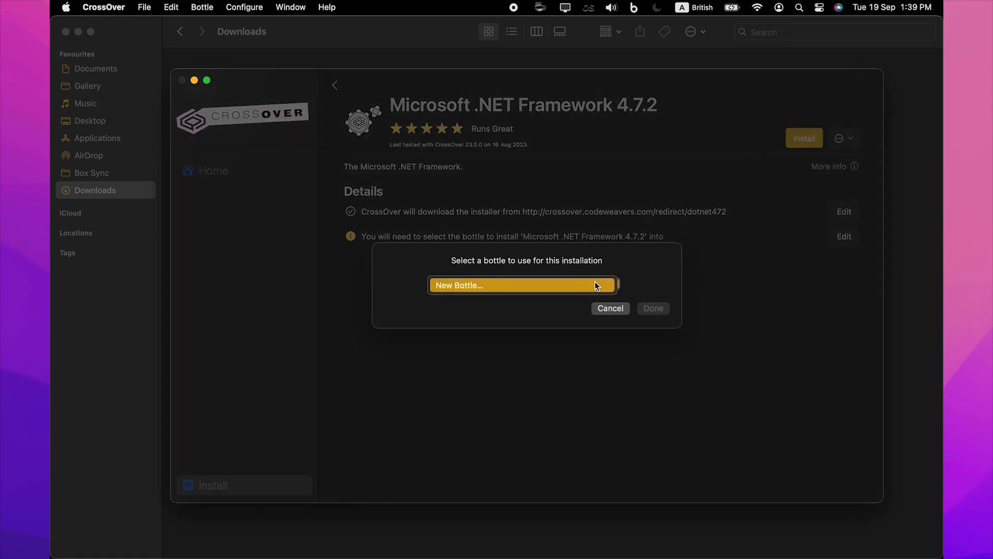
pyautogui.click(521, 284)
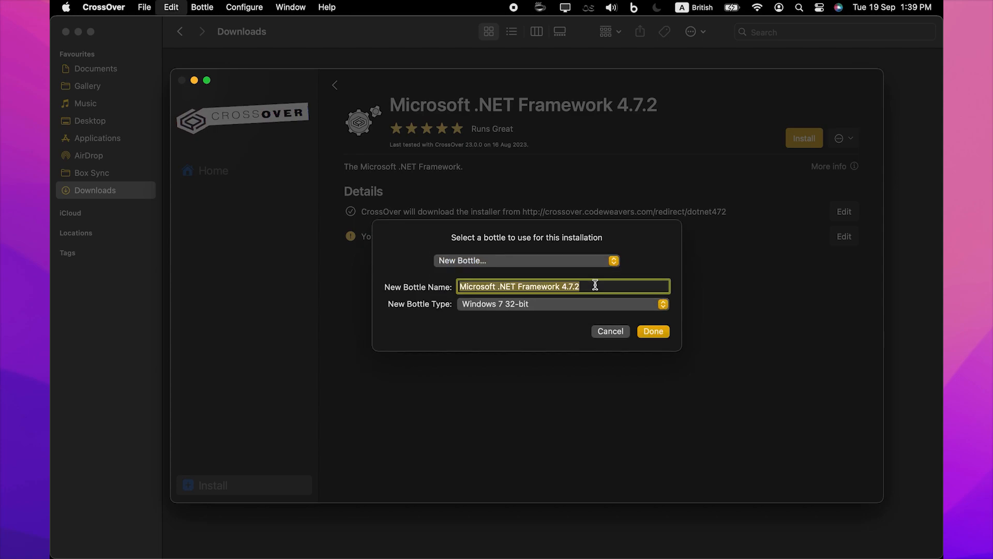
pyautogui.write('dbForgeEdge')
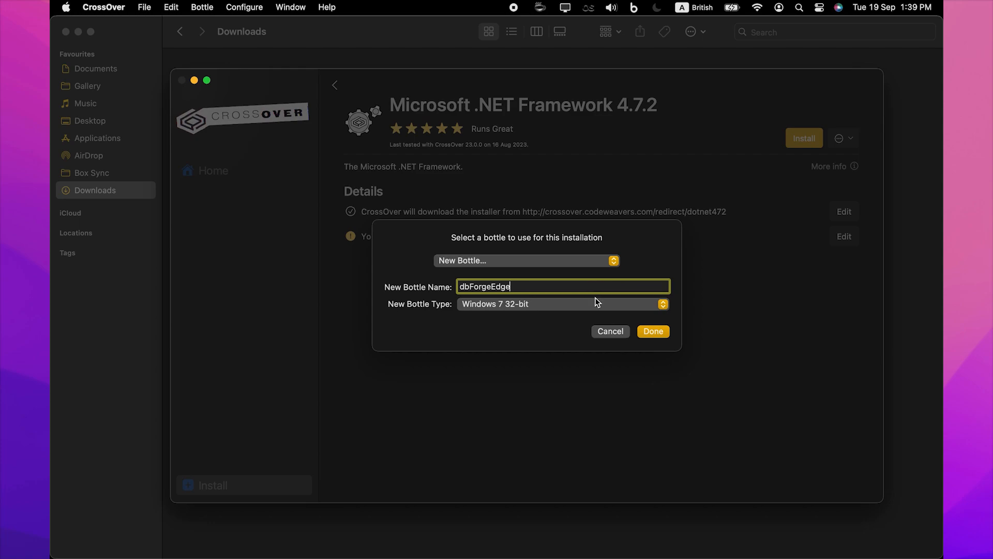
pyautogui.click(561, 303)
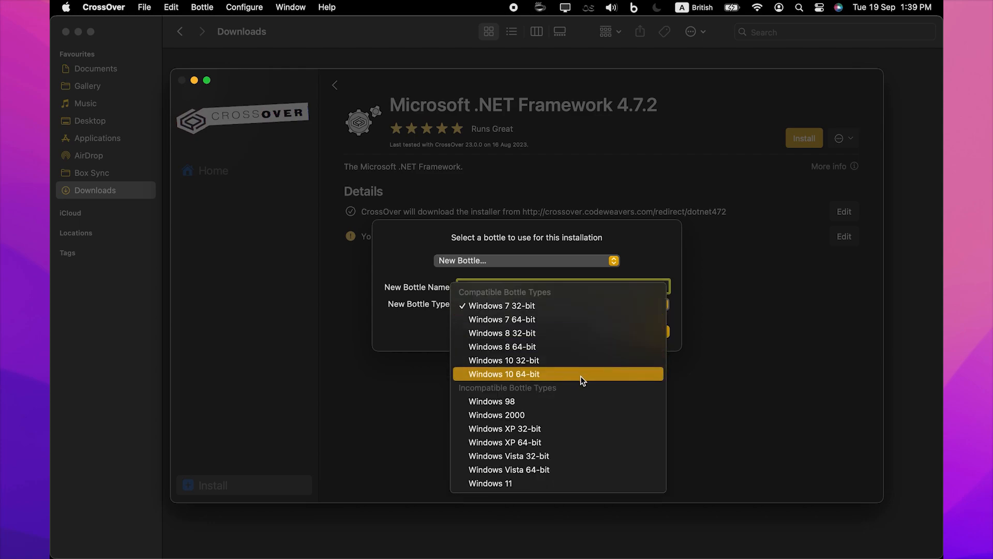
pyautogui.click(503, 373)
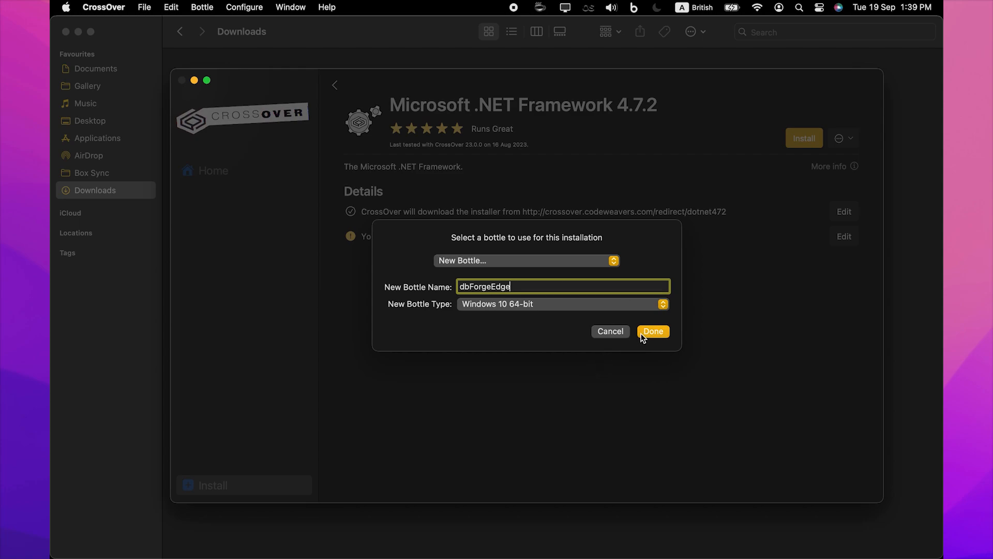
pyautogui.click(653, 331)
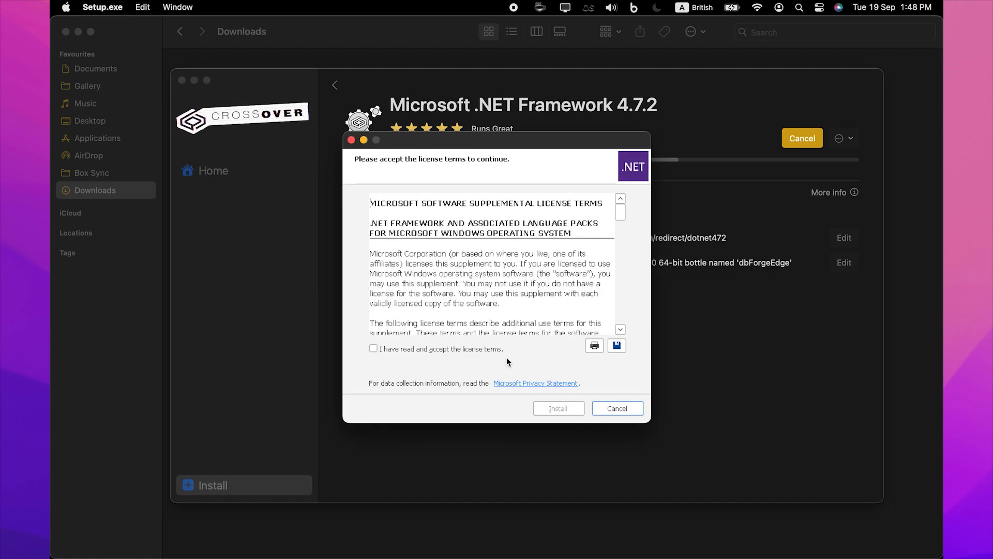
# - Accept the .NET Framework license terms and finish its installation
pyautogui.click(557, 408)
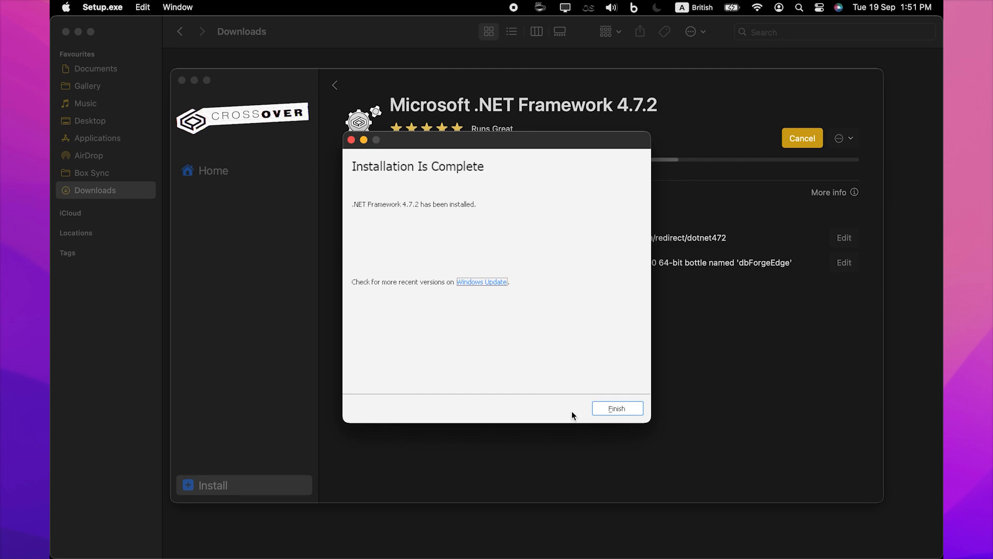
pyautogui.click(616, 407)
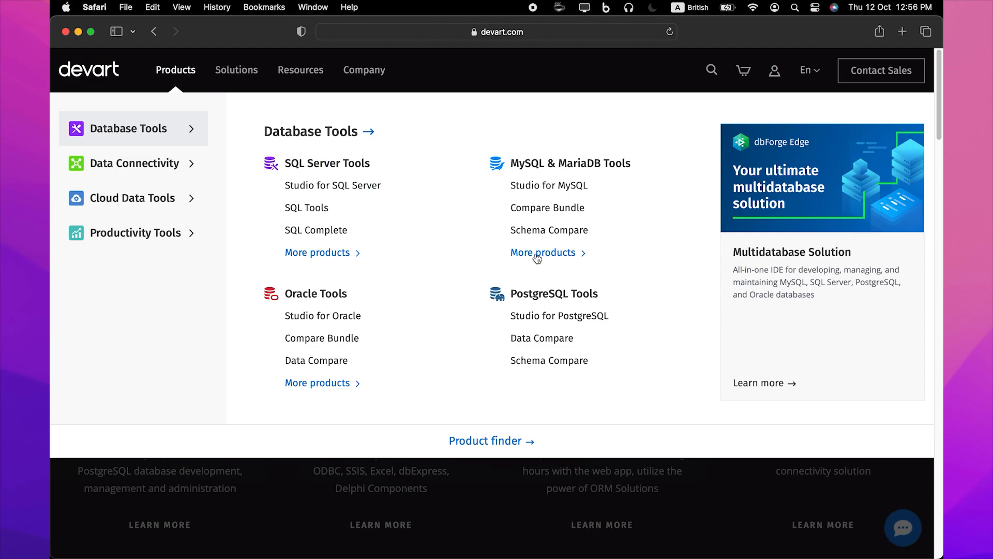
# - Go from the Products menu to the dbForge Edge download page
pyautogui.click(822, 177)
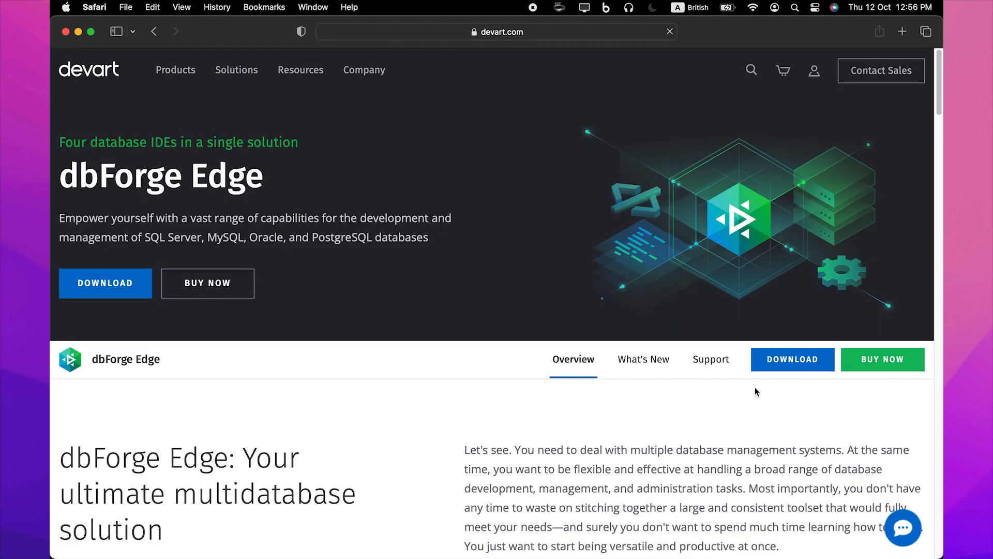
pyautogui.click(792, 359)
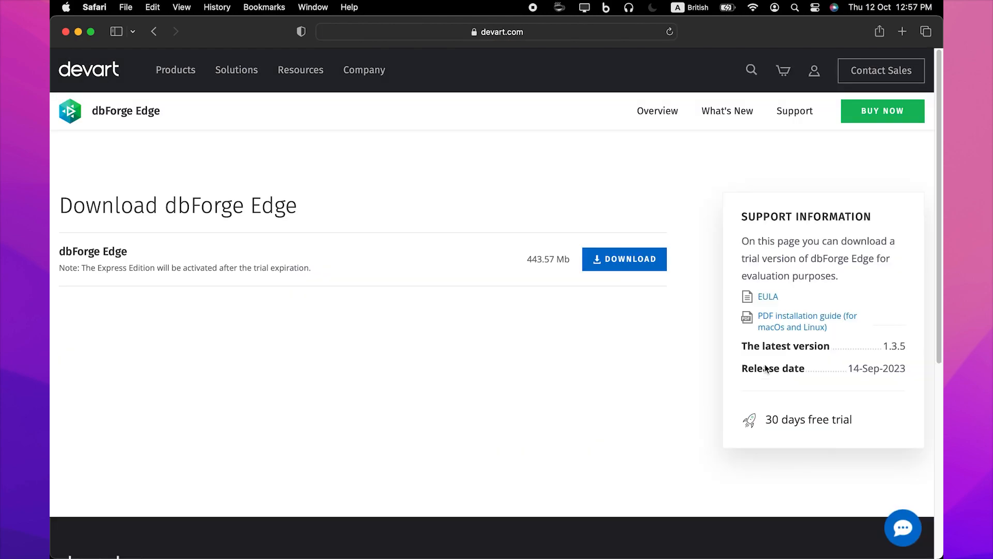
pyautogui.moveTo(640, 267)
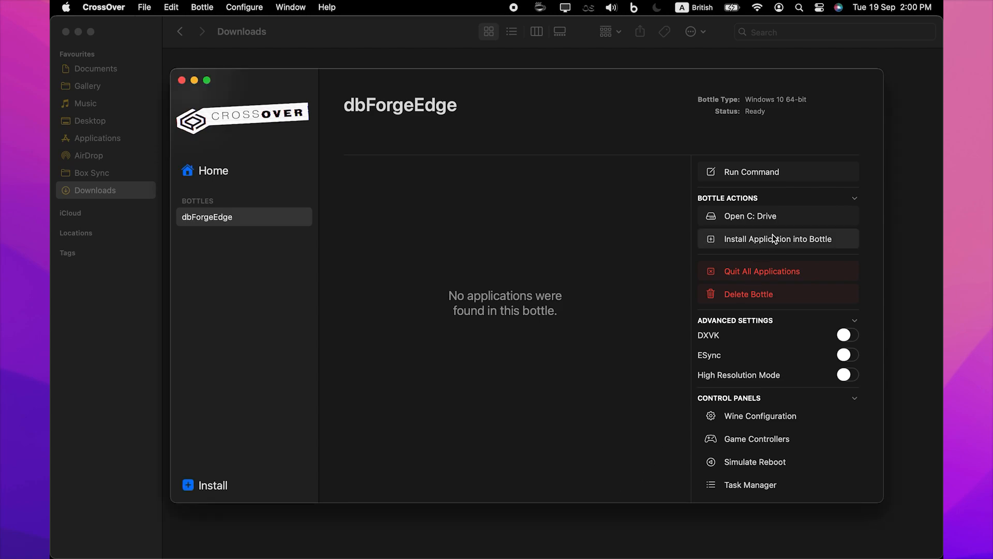
# - Start installing an unlisted application into the dbForgeEdge bottle
pyautogui.click(777, 239)
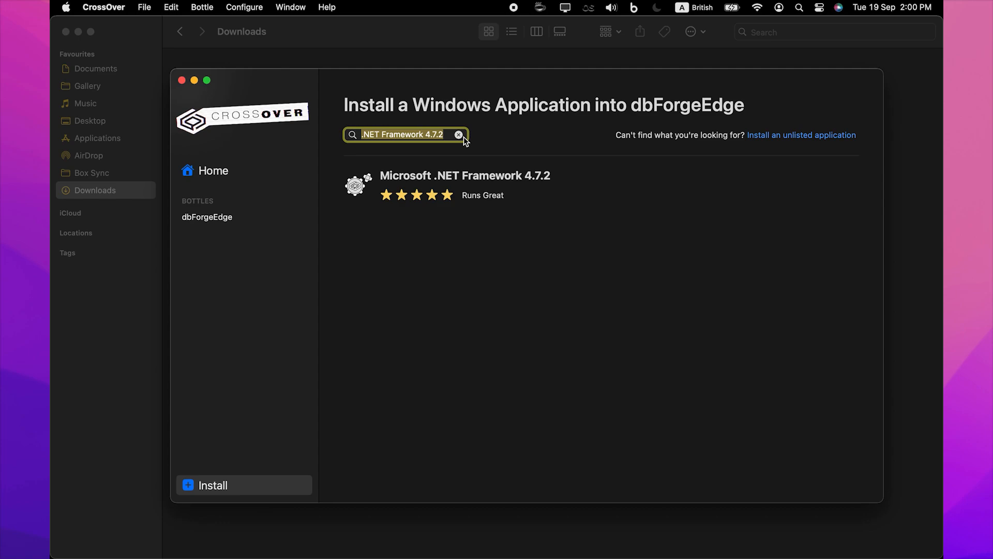
pyautogui.click(459, 134)
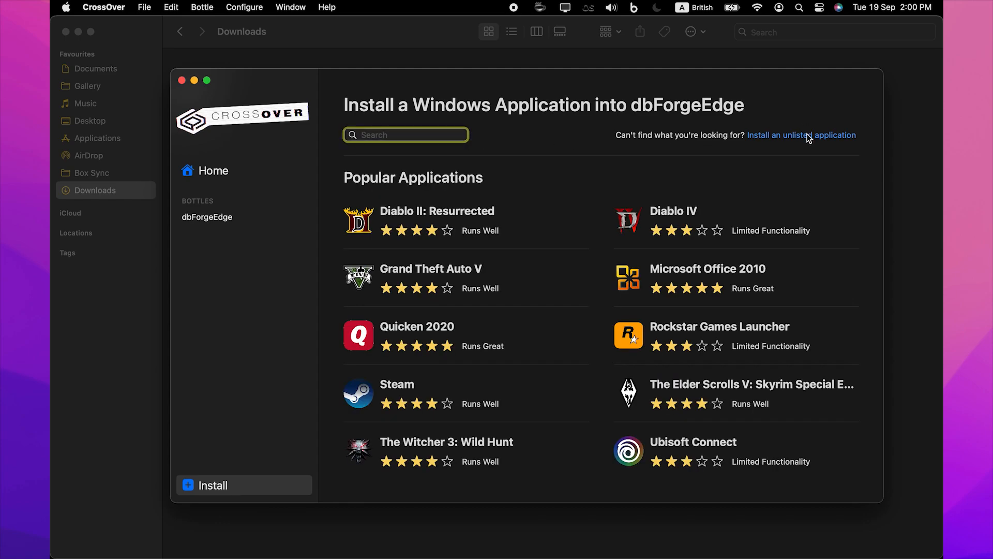
pyautogui.click(801, 135)
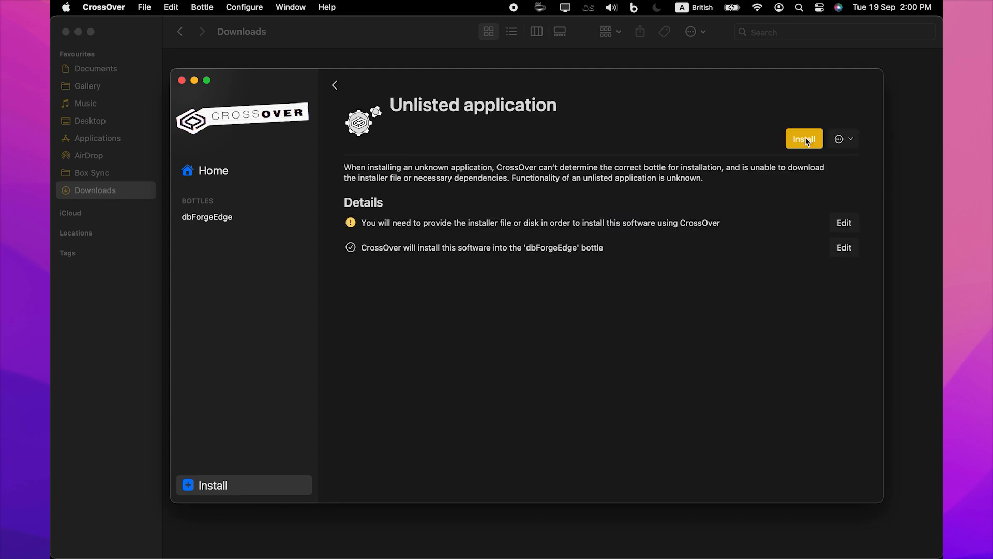
pyautogui.click(803, 138)
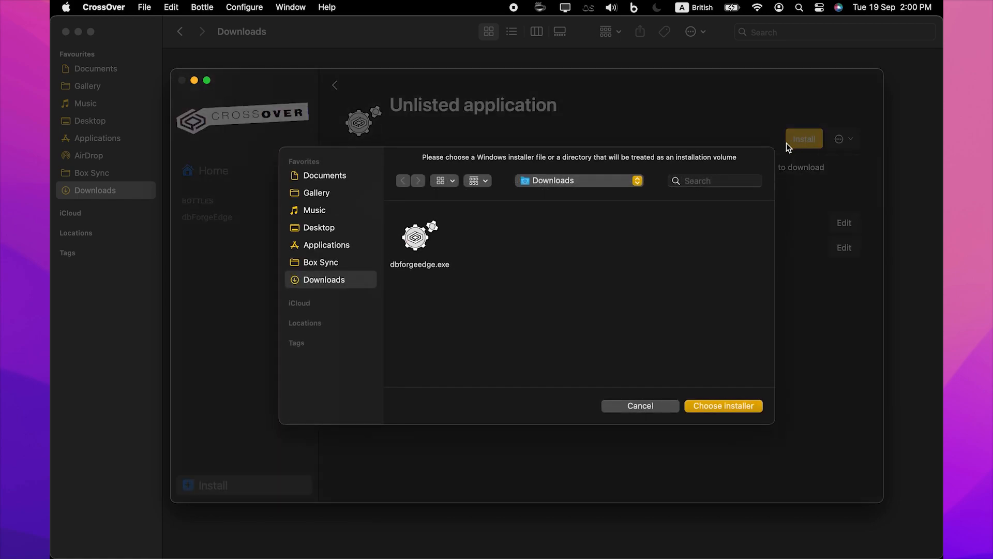
# - Choose dbforgeedge.exe as the installer and run it
pyautogui.click(419, 238)
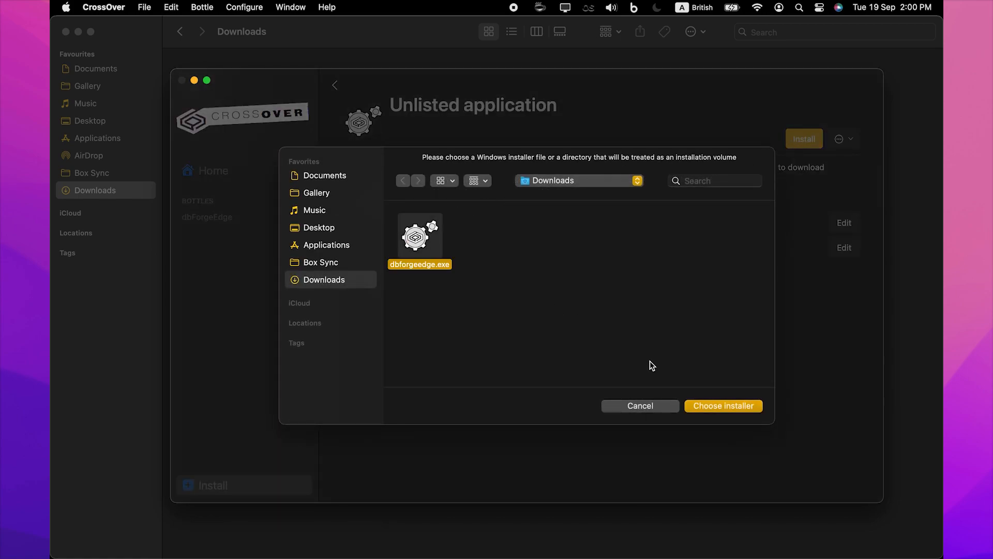
pyautogui.moveTo(712, 414)
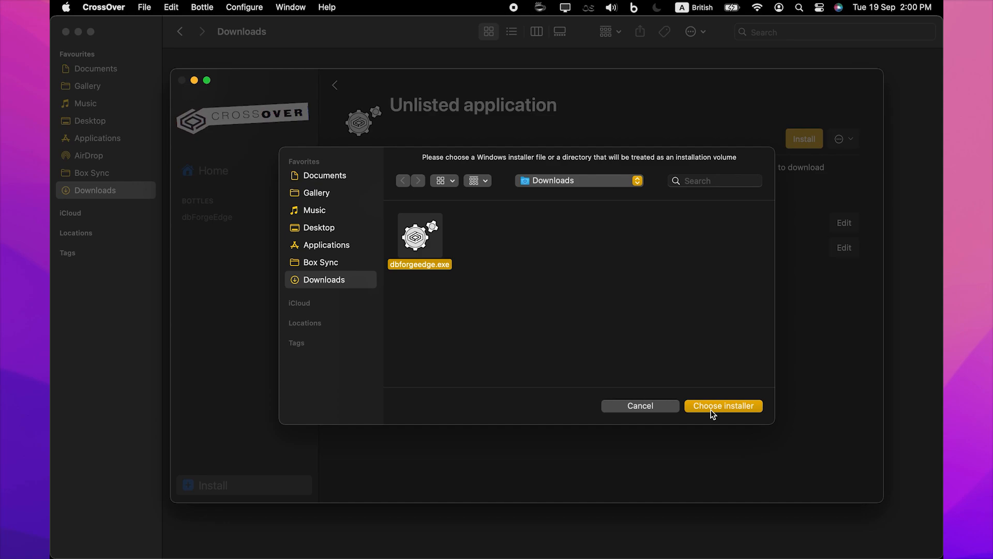
pyautogui.click(723, 405)
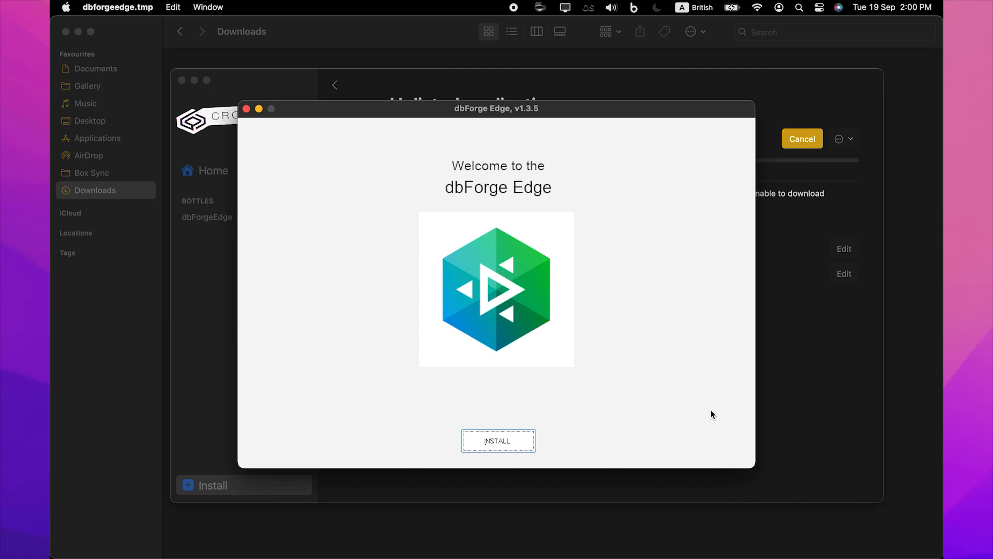
# - Run the dbForge Edge full installation of all four studios with the default folder and finish
pyautogui.click(497, 440)
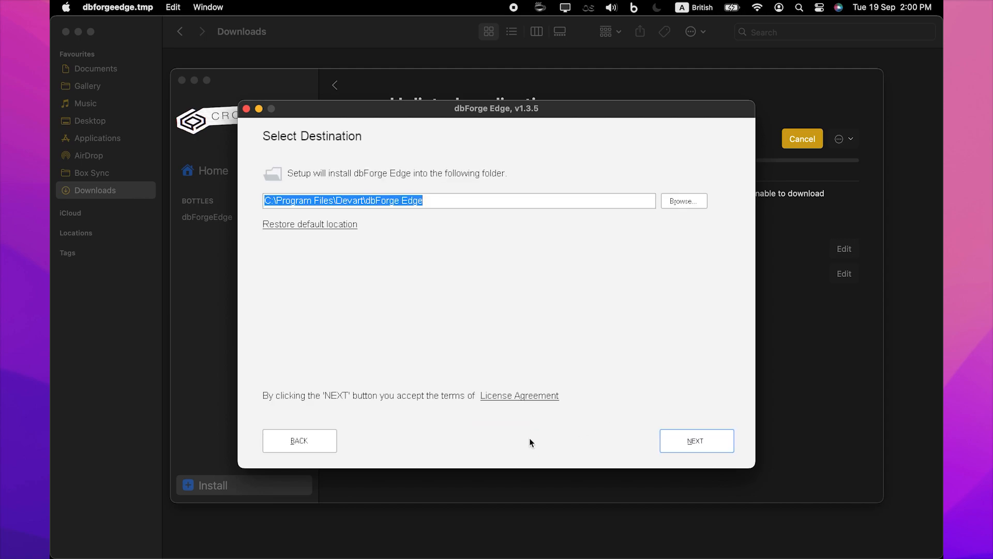
pyautogui.moveTo(629, 441)
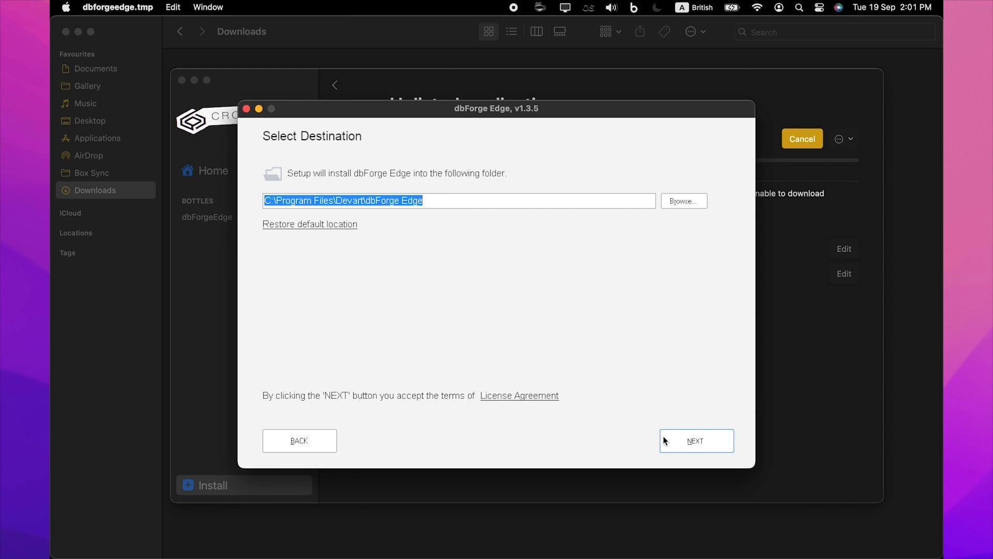
pyautogui.click(695, 440)
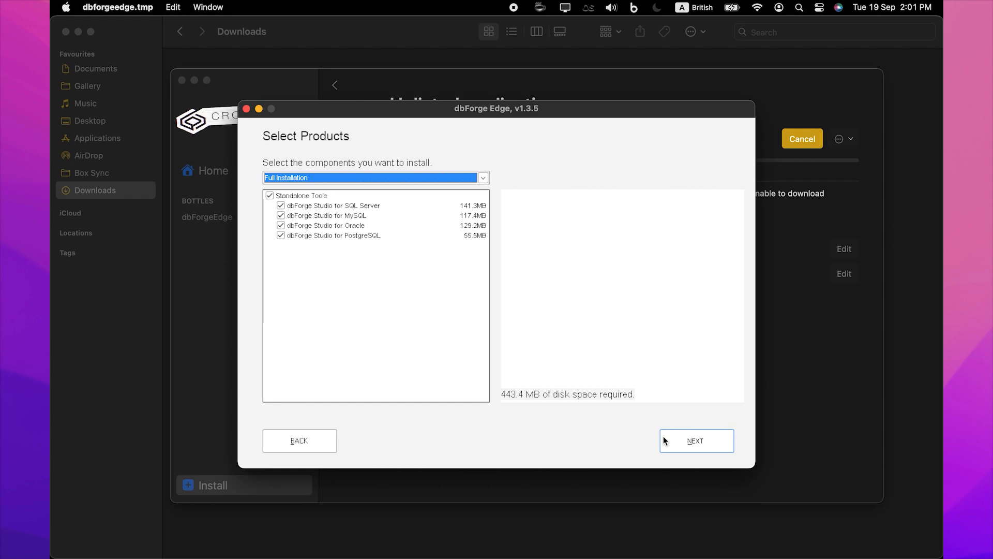
pyautogui.moveTo(667, 442)
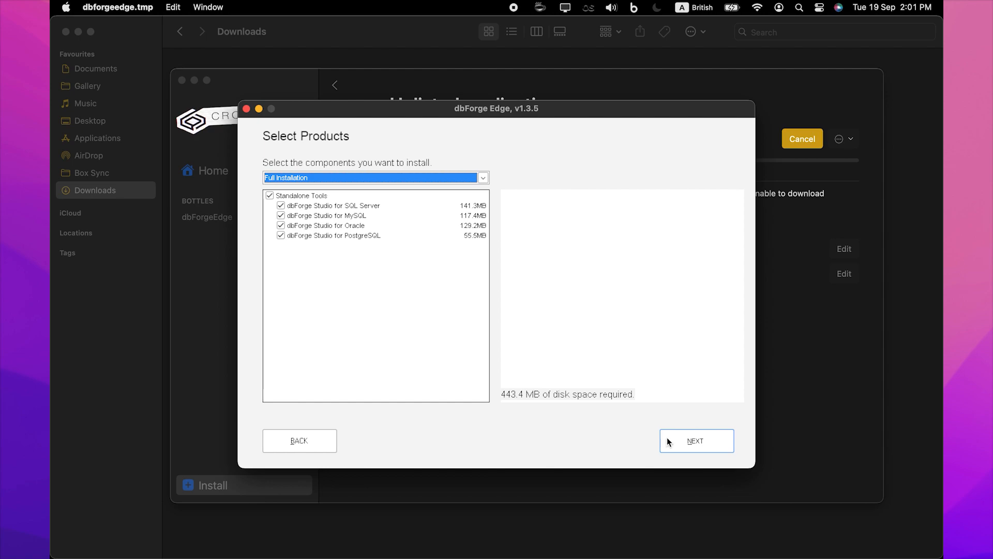
pyautogui.click(696, 440)
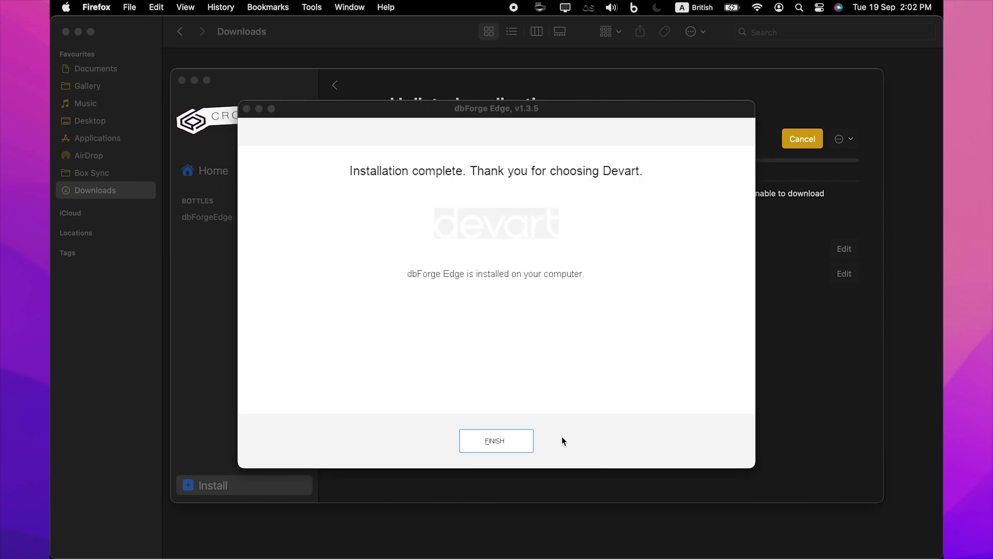
pyautogui.click(495, 441)
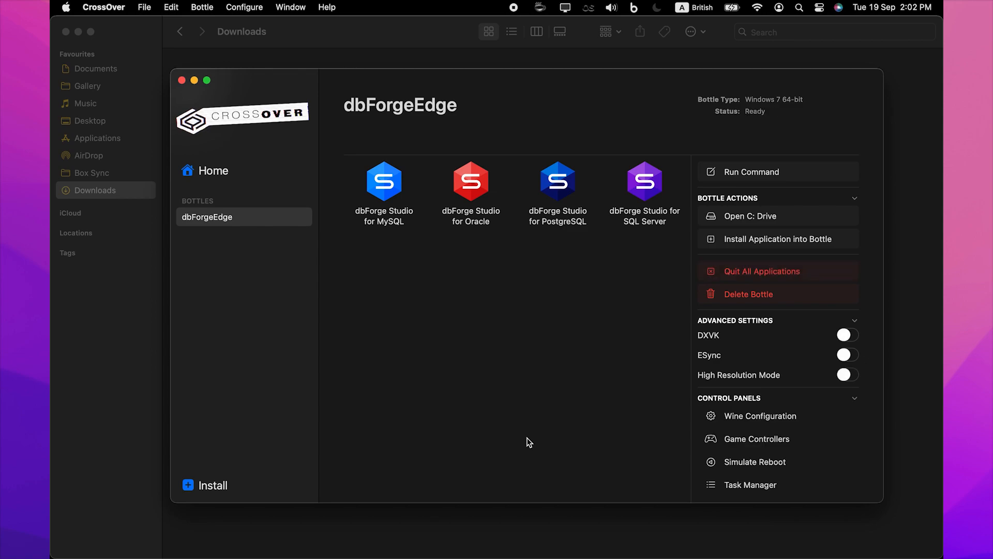
pyautogui.moveTo(866, 380)
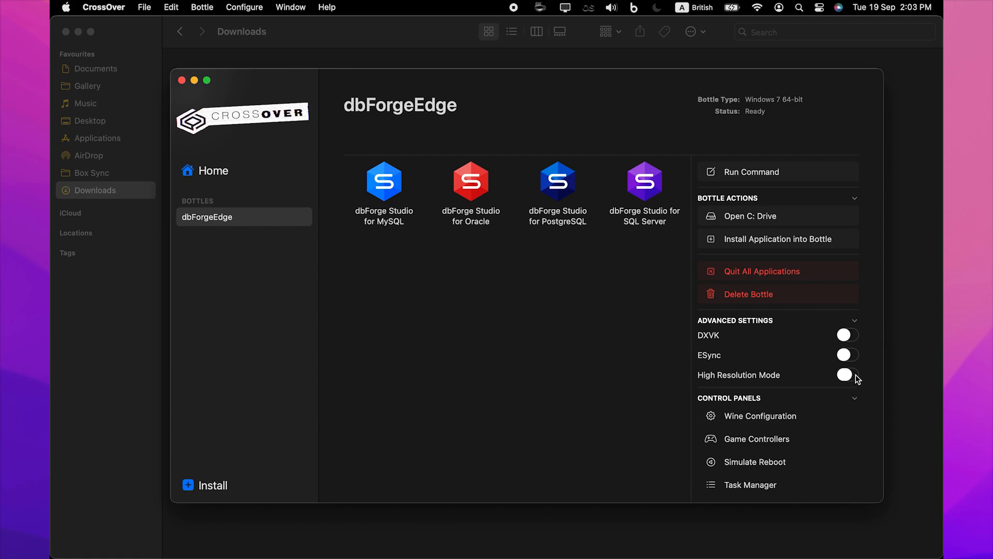
# - Enable High Resolution Mode for the dbForgeEdge bottle and confirm the reboot
pyautogui.click(845, 375)
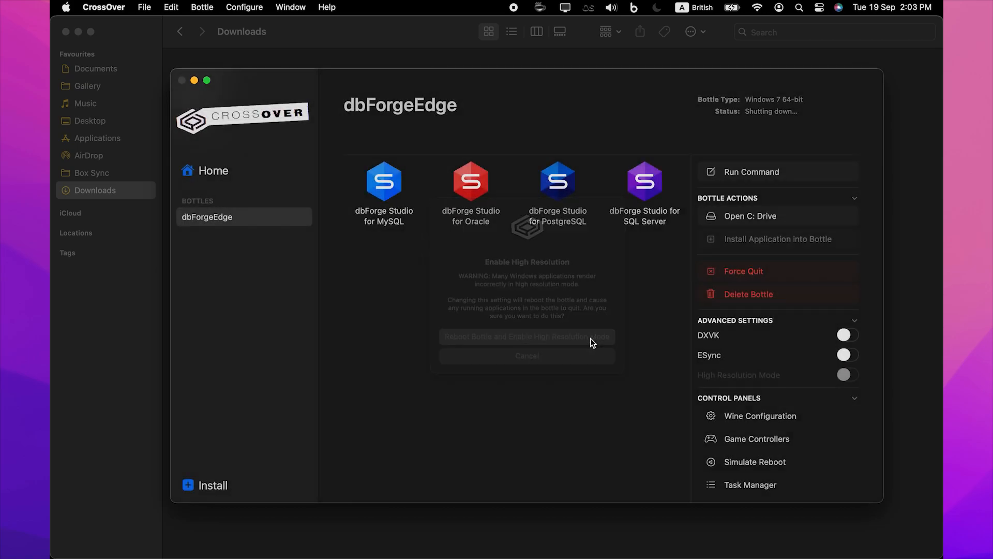
pyautogui.click(526, 336)
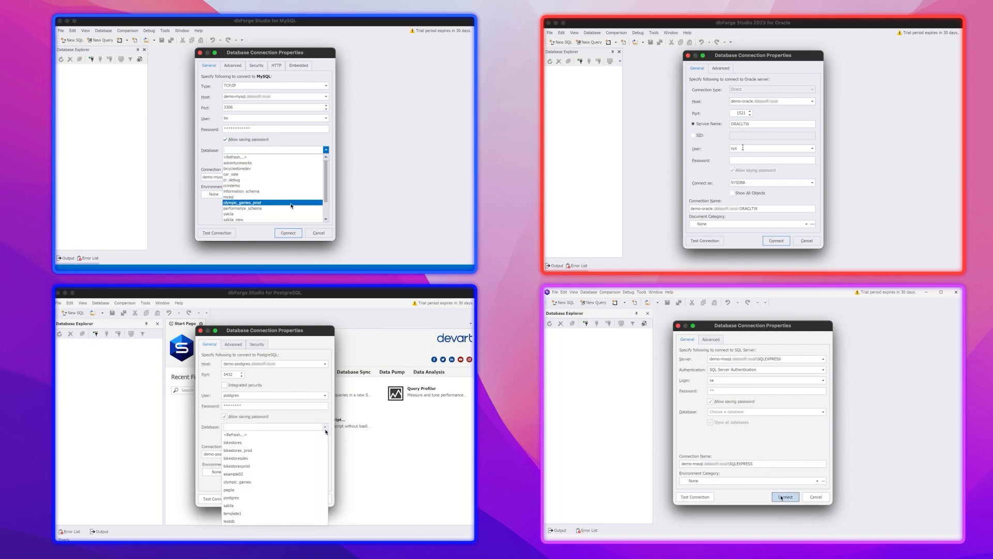
# - Pick the database in the MySQL connection properties and connect to the server
pyautogui.click(785, 497)
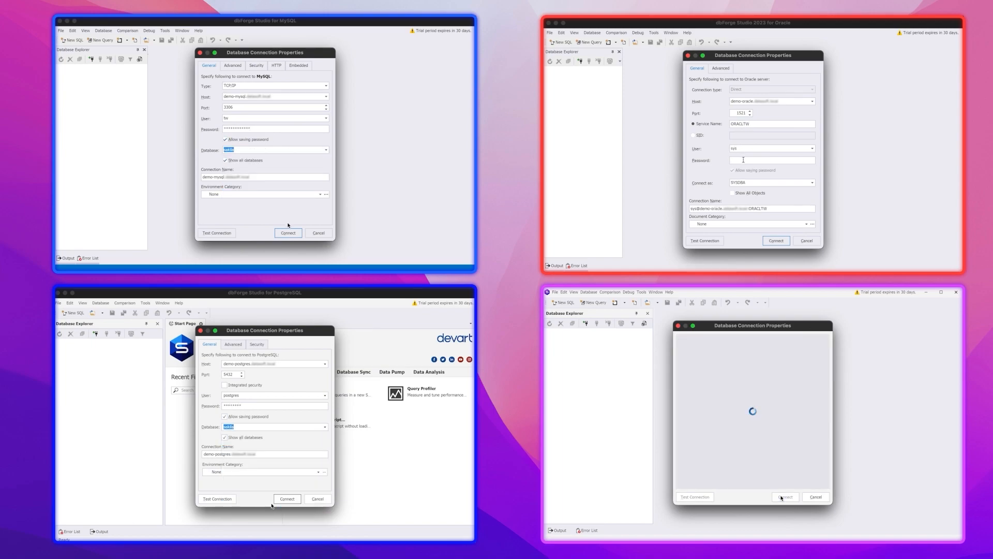
pyautogui.click(289, 233)
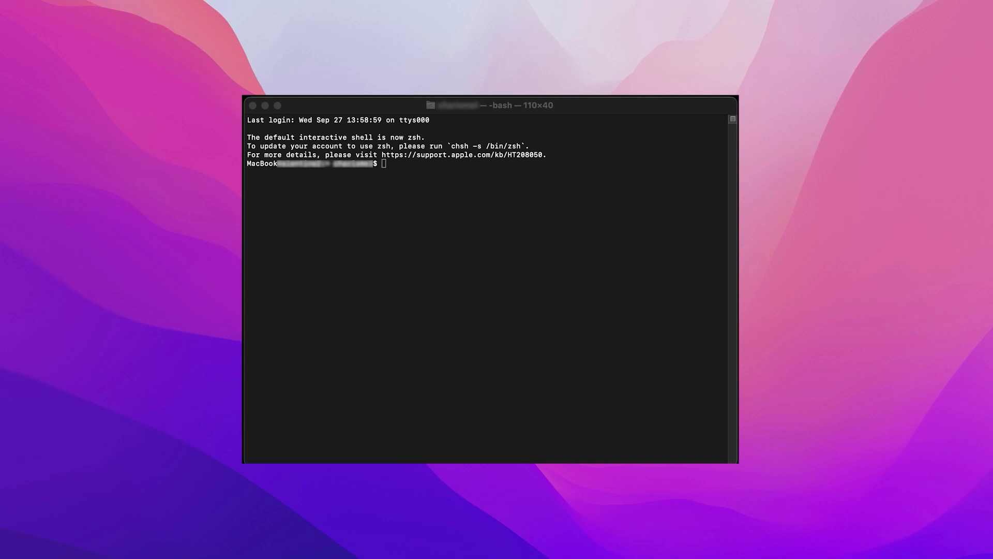
pyautogui.moveTo(525, 315)
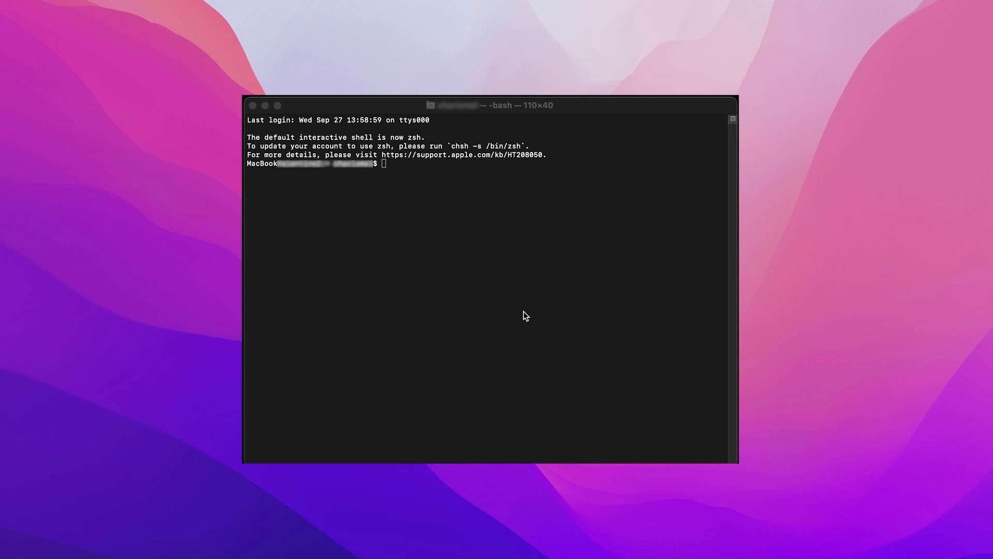